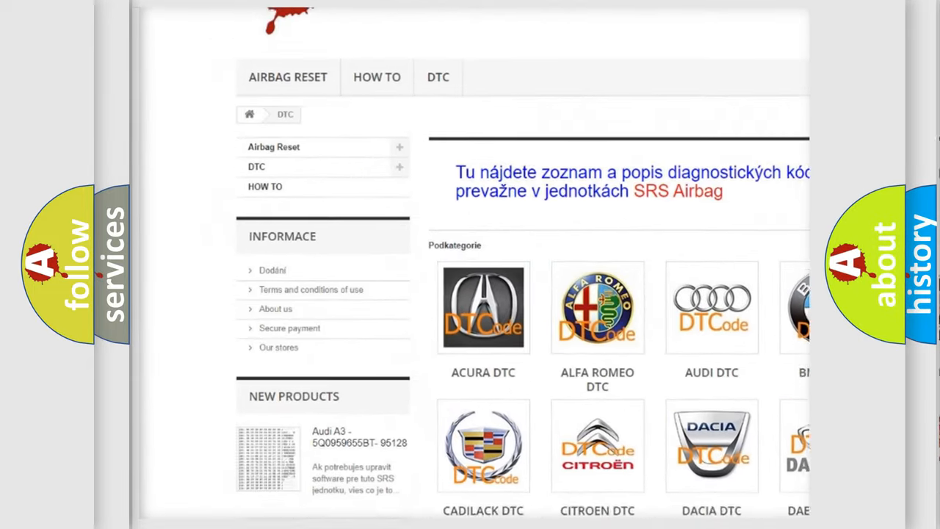
- Advance from the P1822 Description slide to the Cause list: 2/4 solenoid circuit open, shorted, or damaged
{"action": "scroll", "scroll_direction": "down", "scroll_amount": 3}
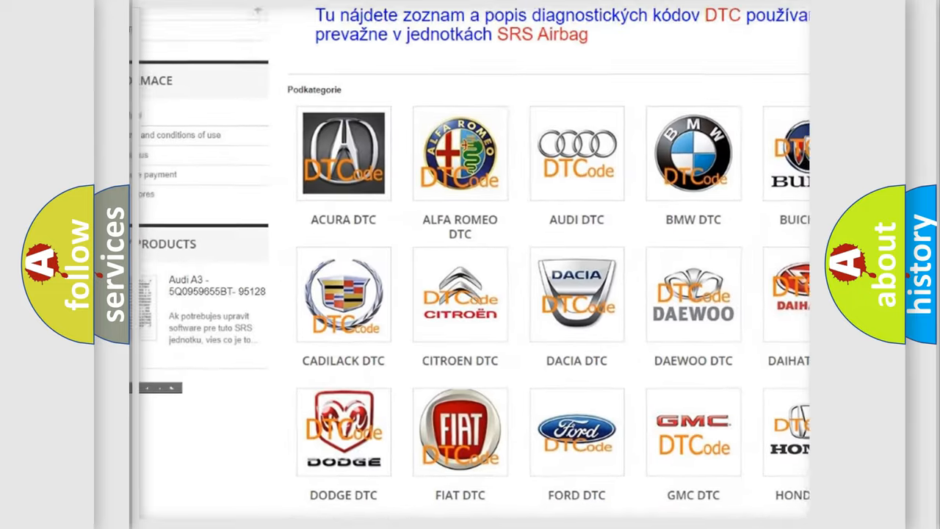
{"action": "scroll", "scroll_direction": "down", "scroll_amount": 3}
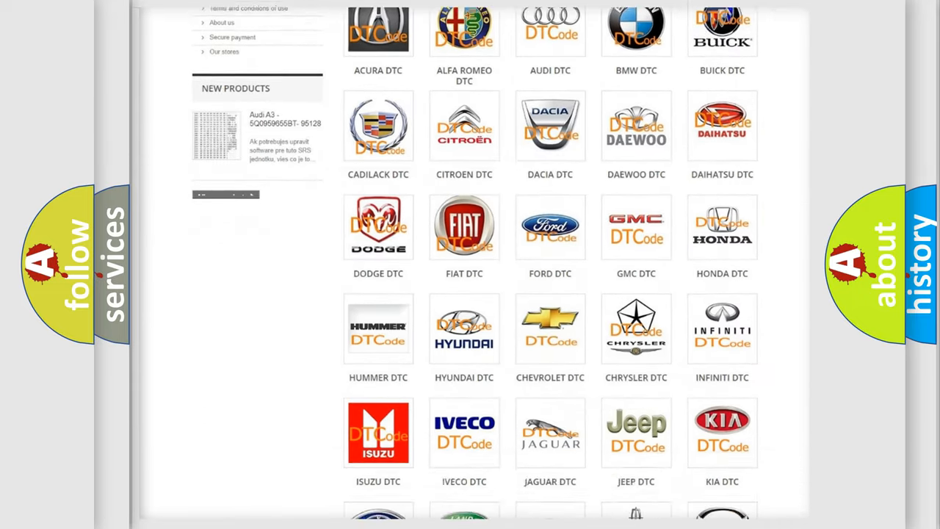
{"action": "scroll", "scroll_direction": "down", "scroll_amount": 3}
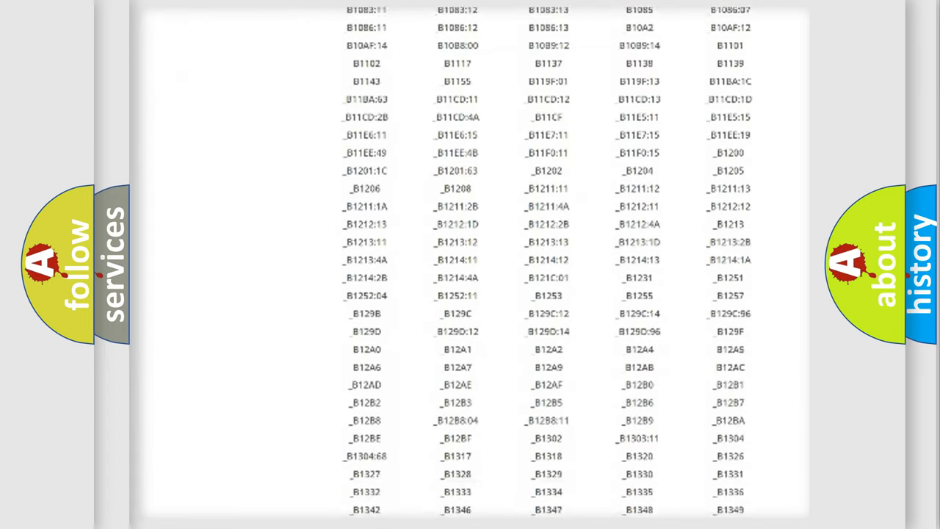
{"action": "scroll", "scroll_direction": "down", "scroll_amount": 3}
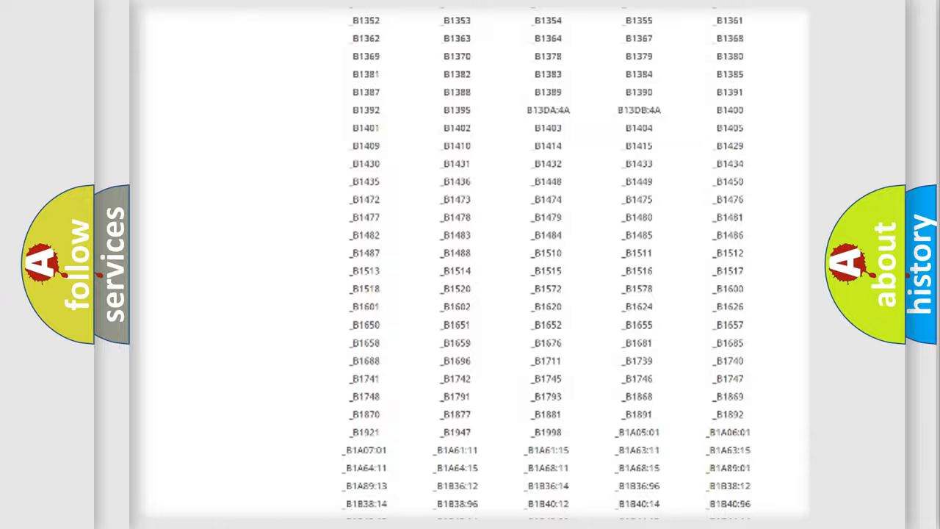
{"action": "scroll", "scroll_direction": "up", "scroll_amount": 3}
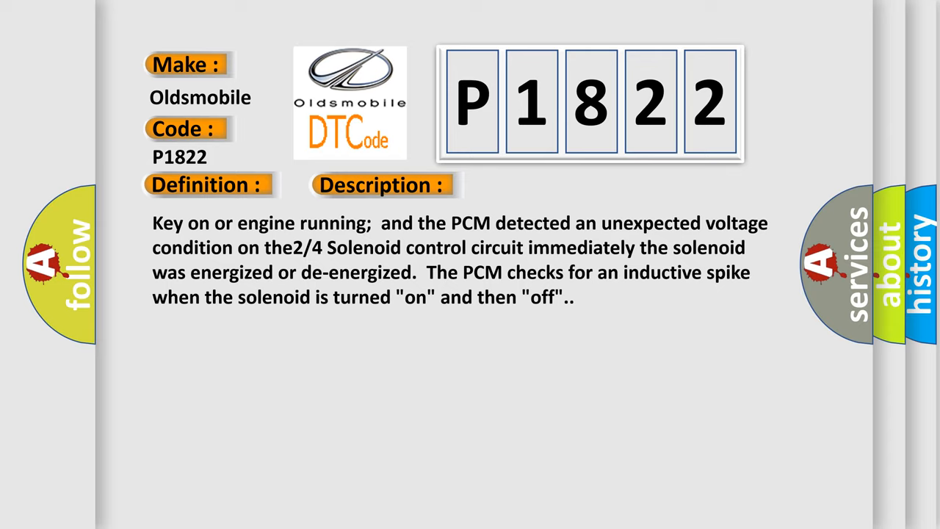
{"action": "left_click", "coordinate": [538, 184]}
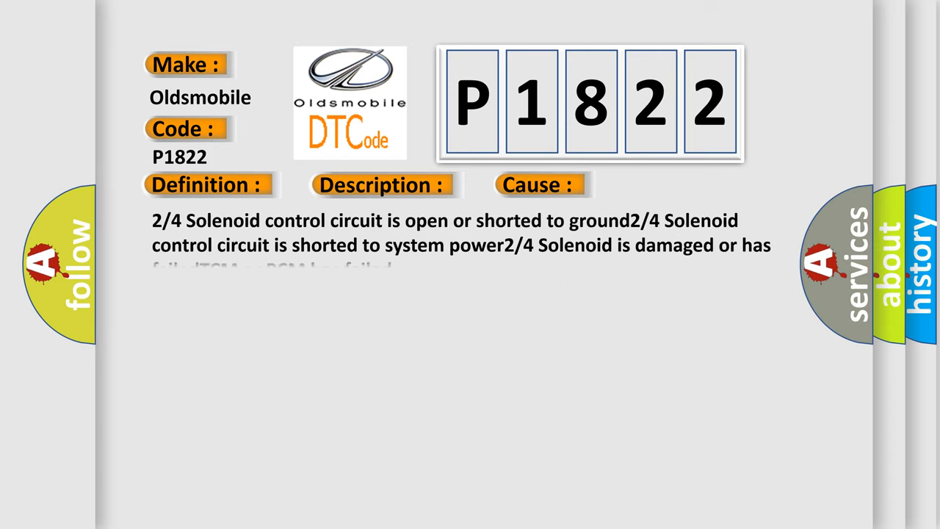